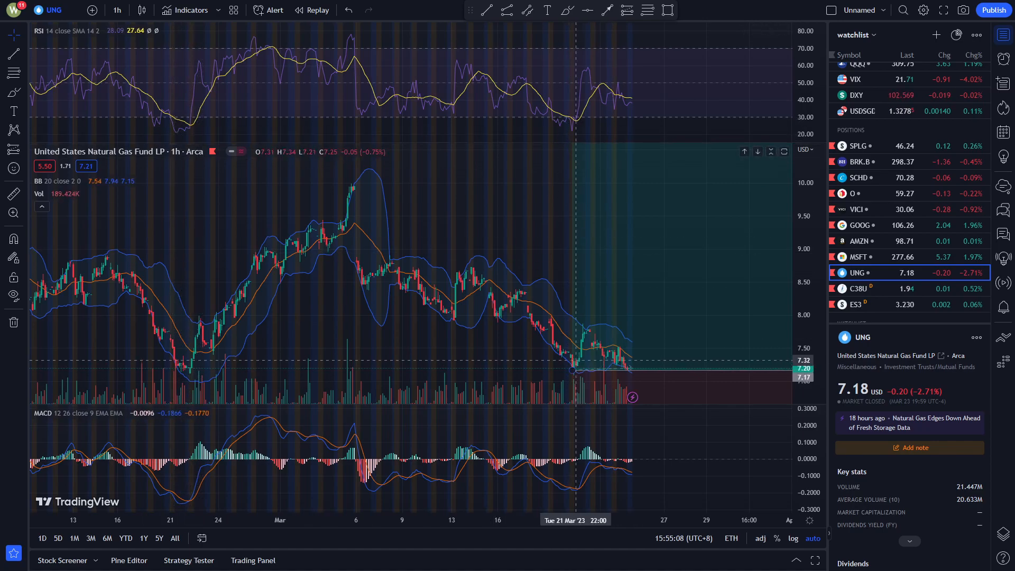
{"action": "mouse_move", "coordinate": [574, 369]}
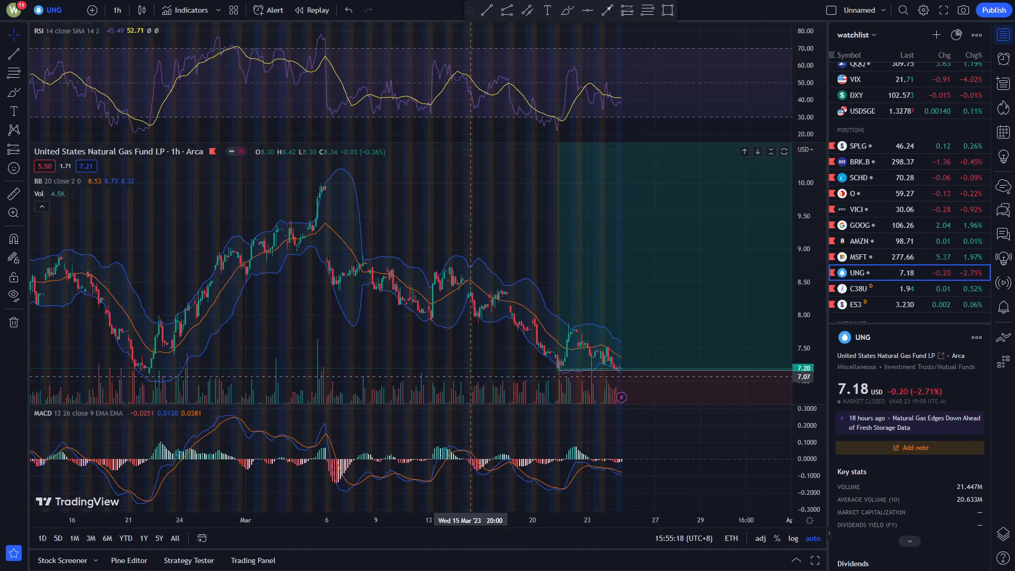
{"action": "scroll", "scroll_direction": "down", "scroll_amount": 3}
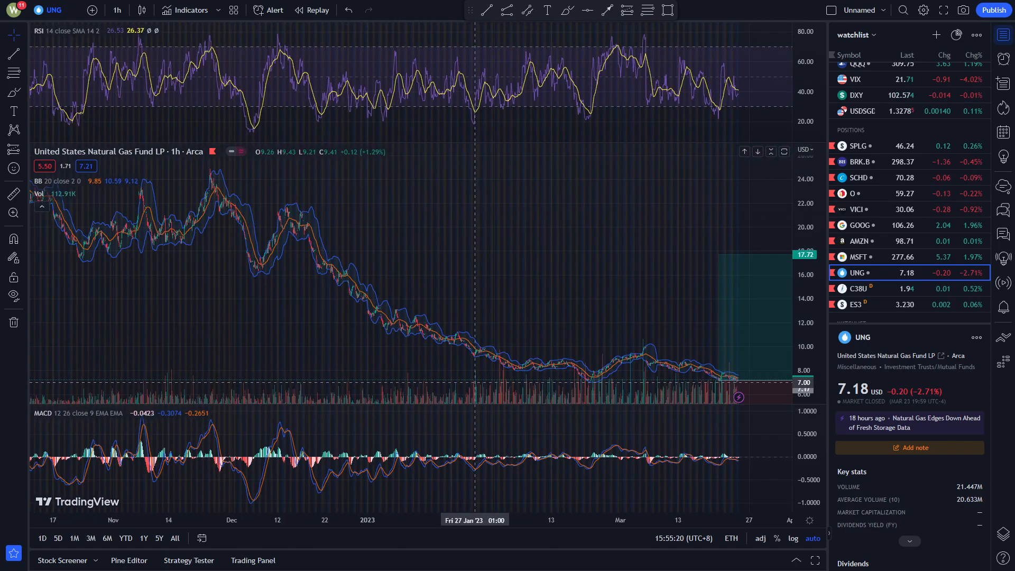